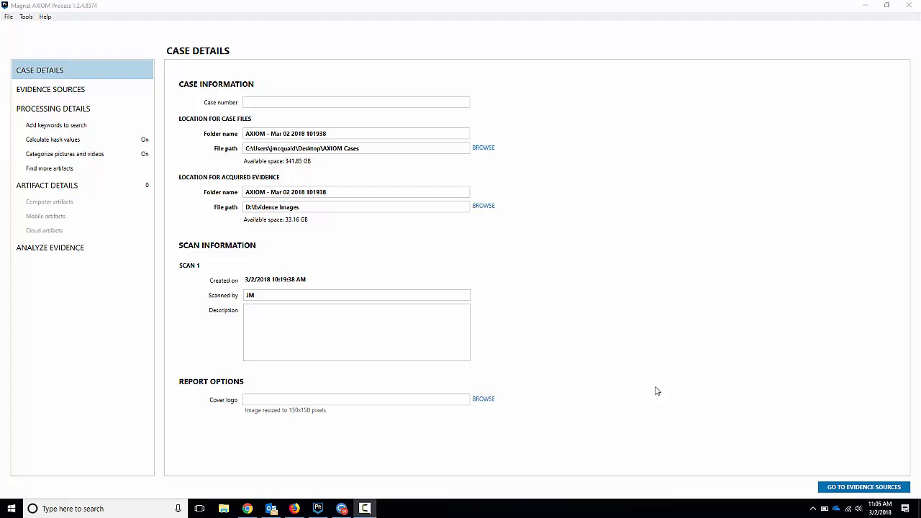
mouse_move(683, 380)
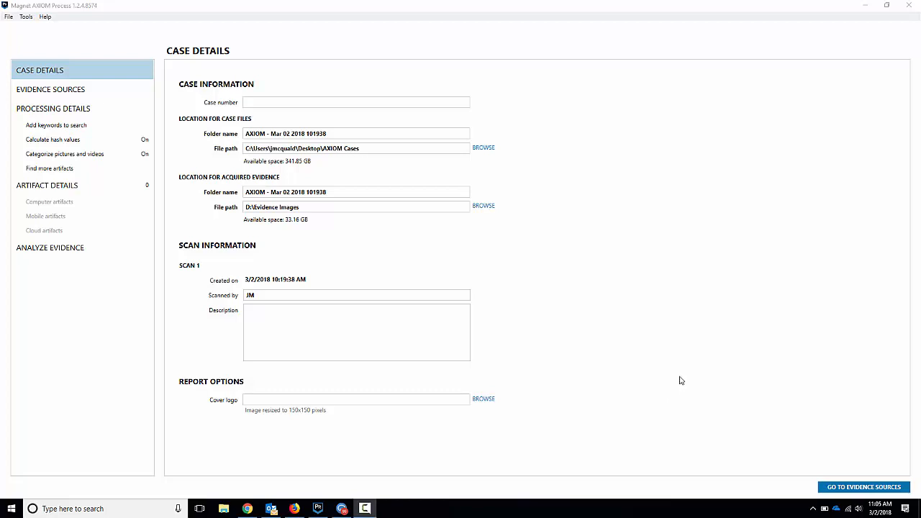
mouse_move(80, 18)
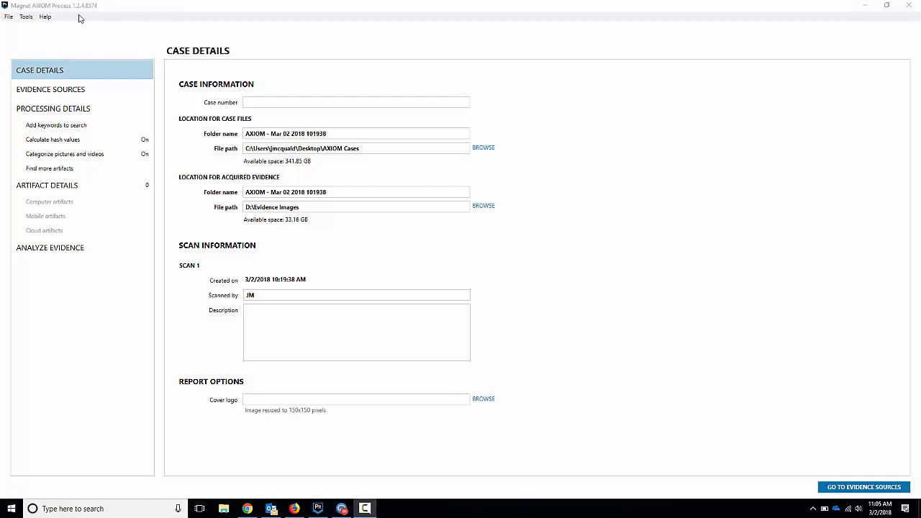
mouse_move(134, 54)
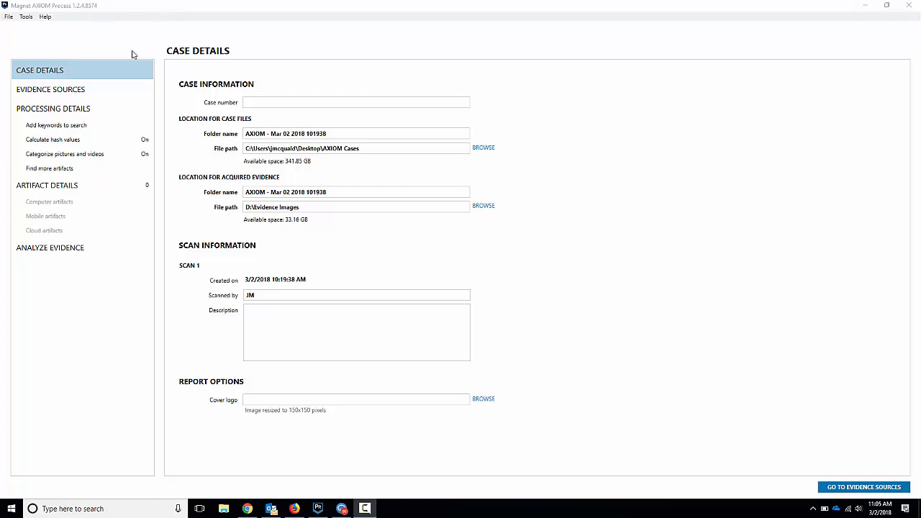
mouse_move(144, 46)
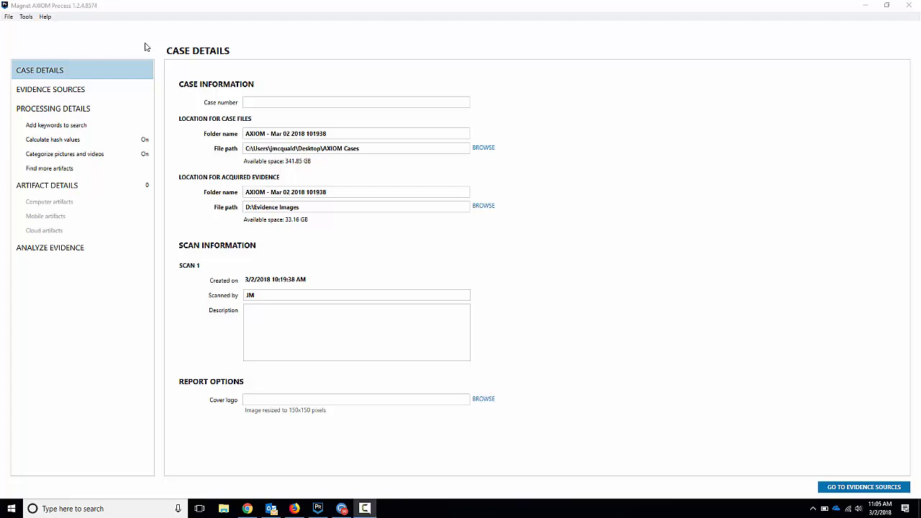
mouse_move(160, 114)
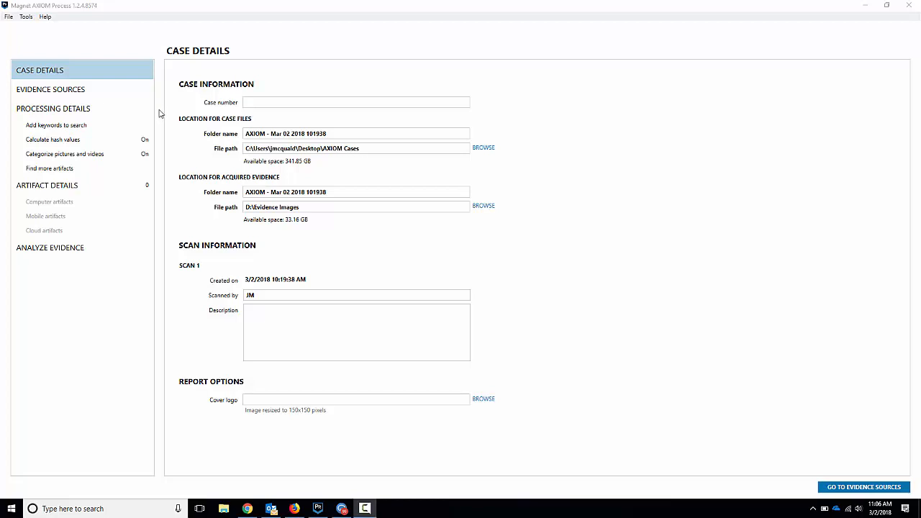
mouse_move(161, 152)
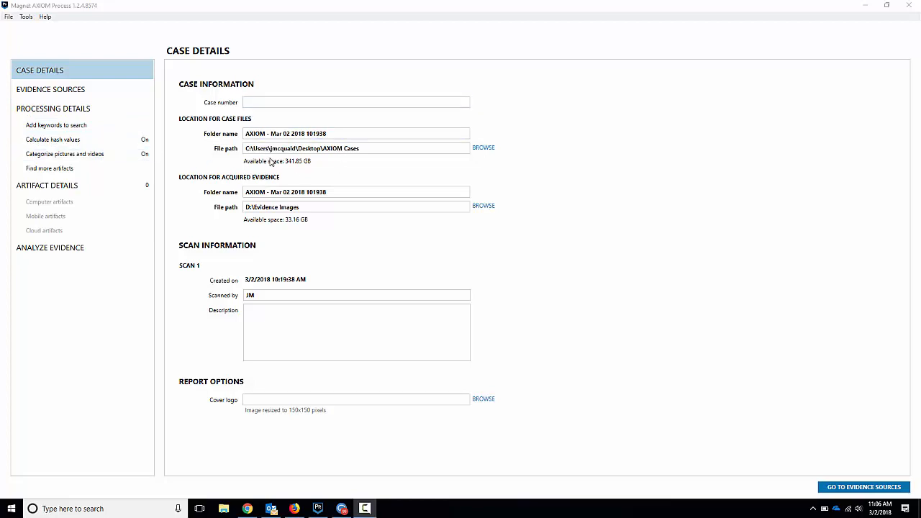
mouse_move(279, 118)
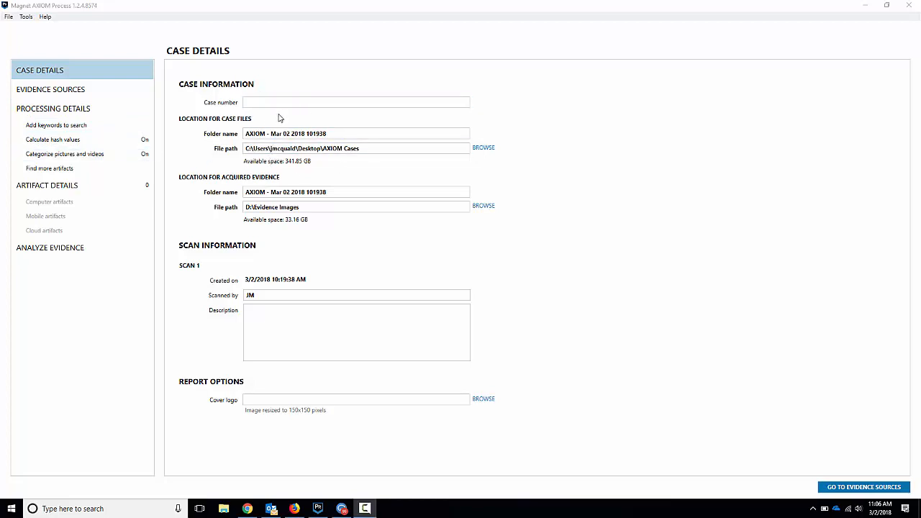
mouse_move(288, 147)
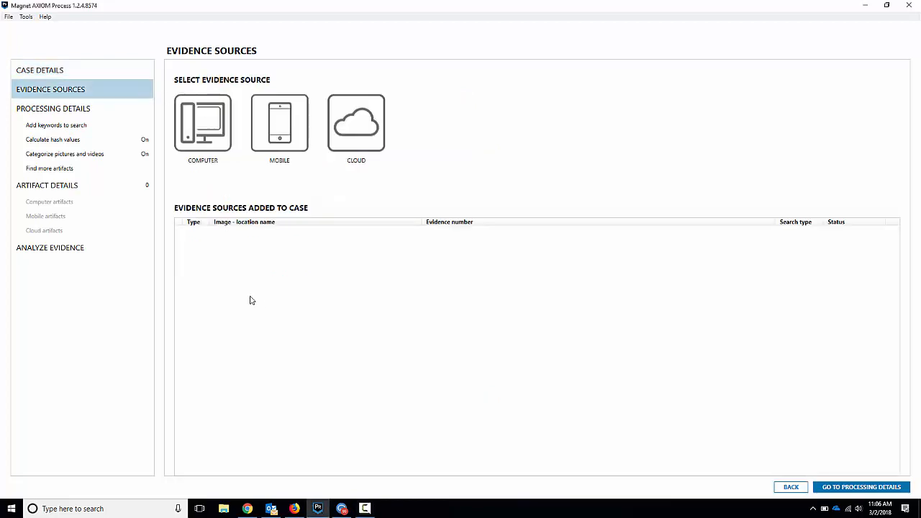
Choose a mobile Android device as the evidence source and acquire directly from it.
click(279, 123)
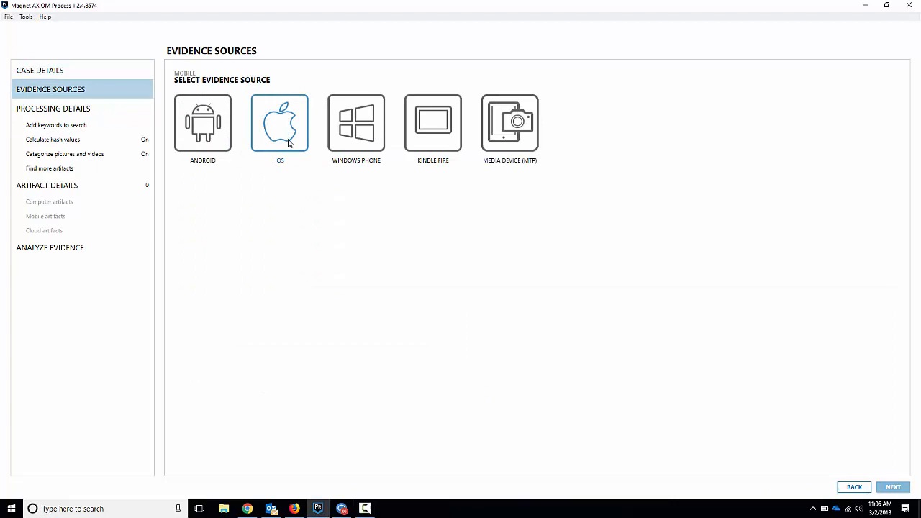
click(202, 122)
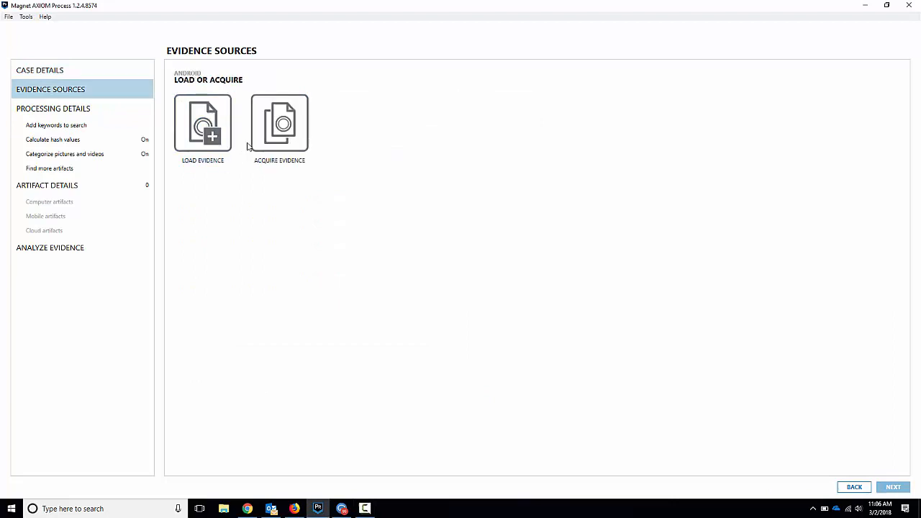
click(279, 123)
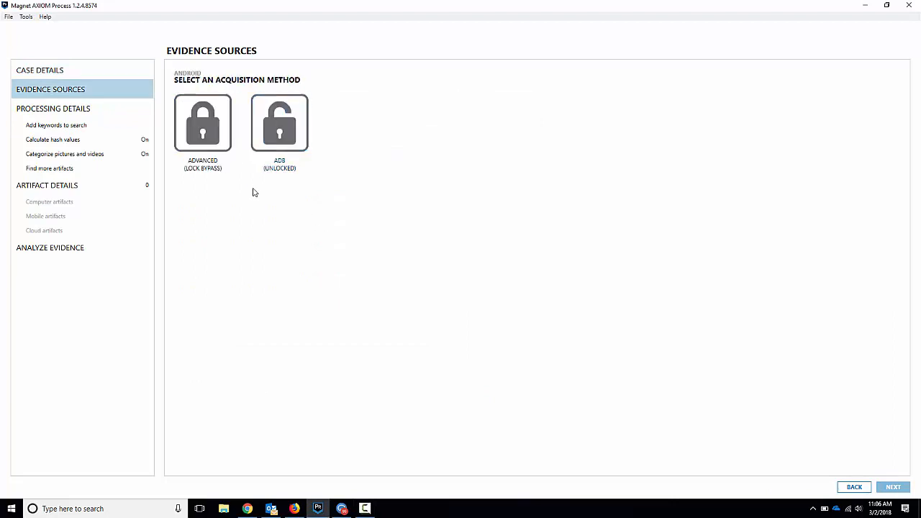
mouse_move(322, 164)
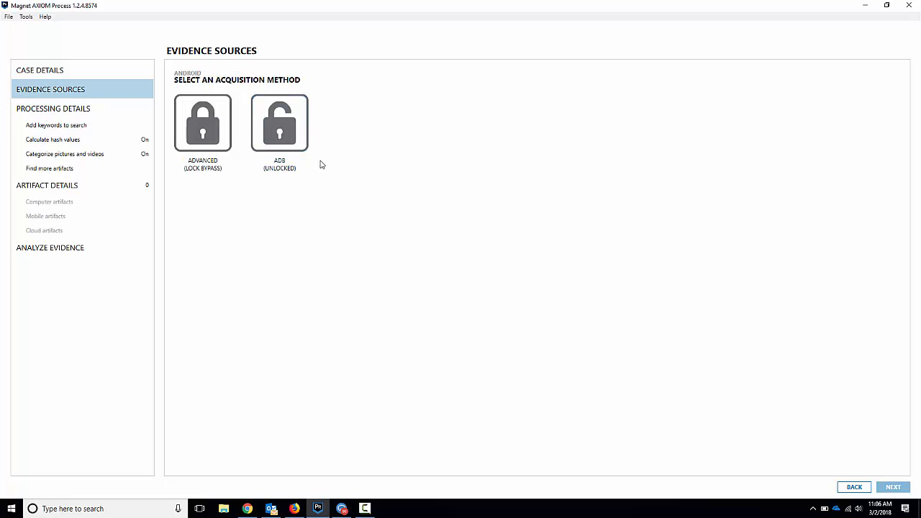
click(279, 123)
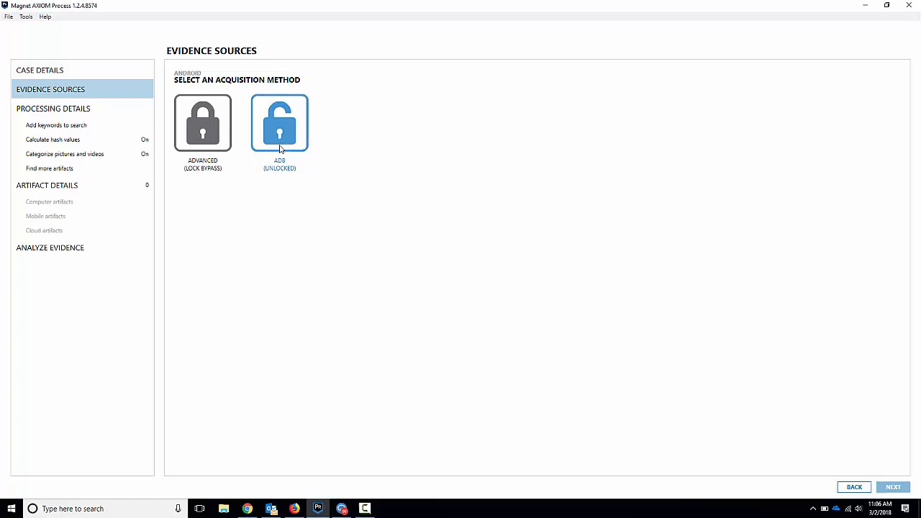
click(203, 122)
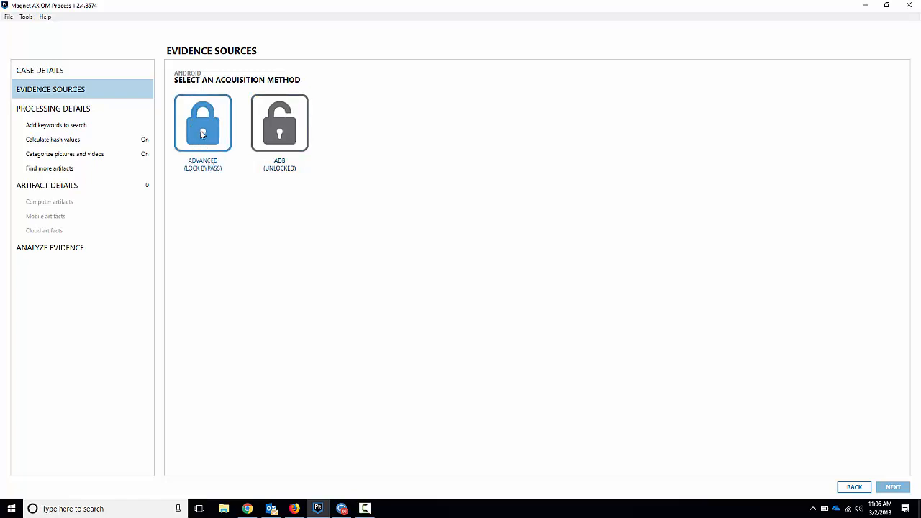
Select Advanced (Lock Bypass) acquisition with LG Electronics as the manufacturer.
click(202, 122)
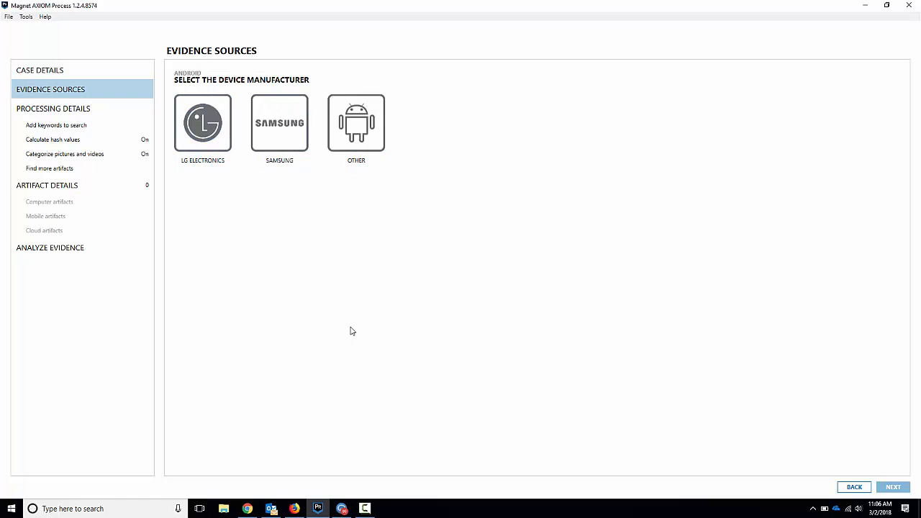
click(280, 122)
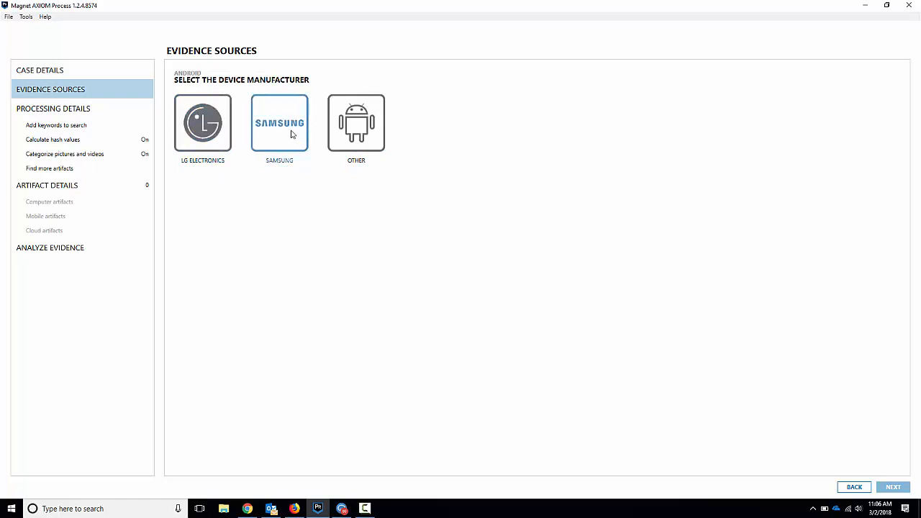
click(202, 123)
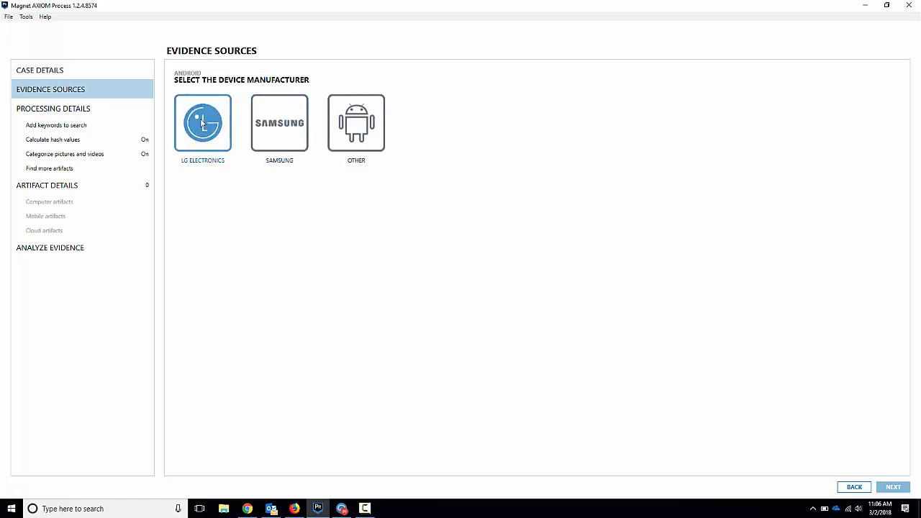
click(201, 123)
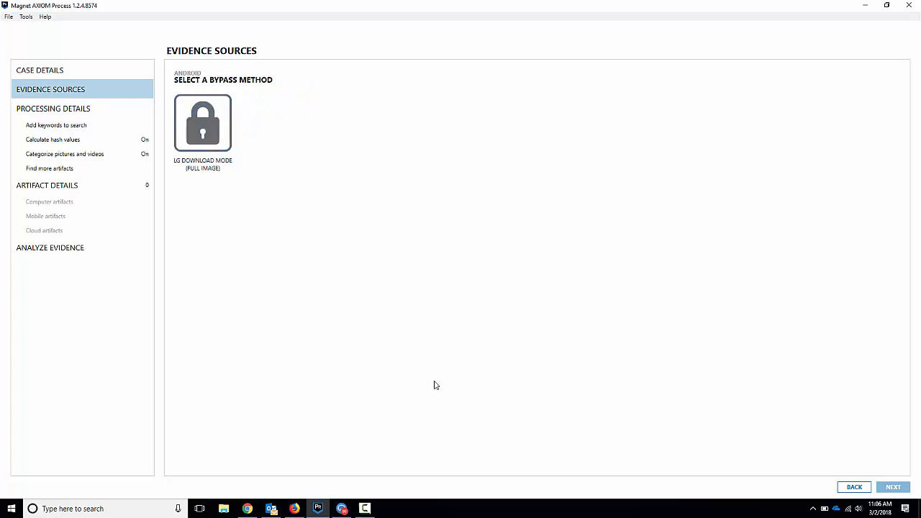
click(201, 123)
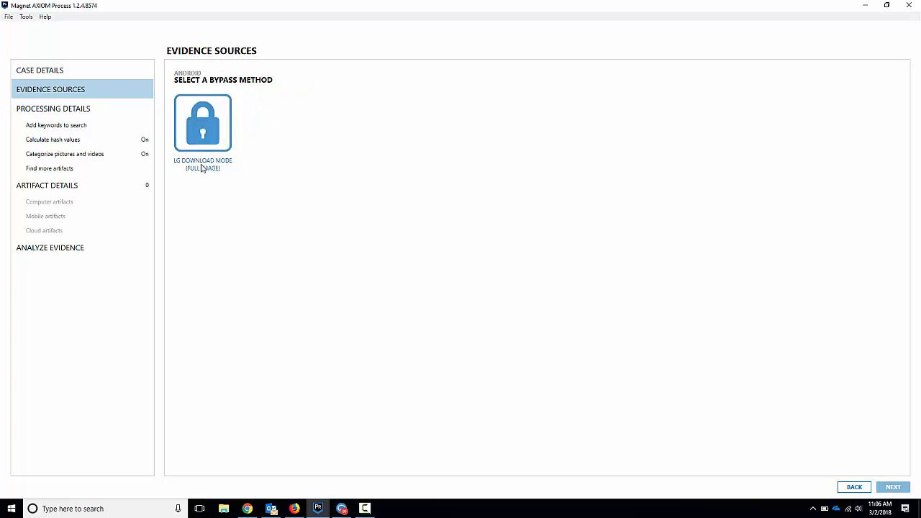
mouse_move(252, 185)
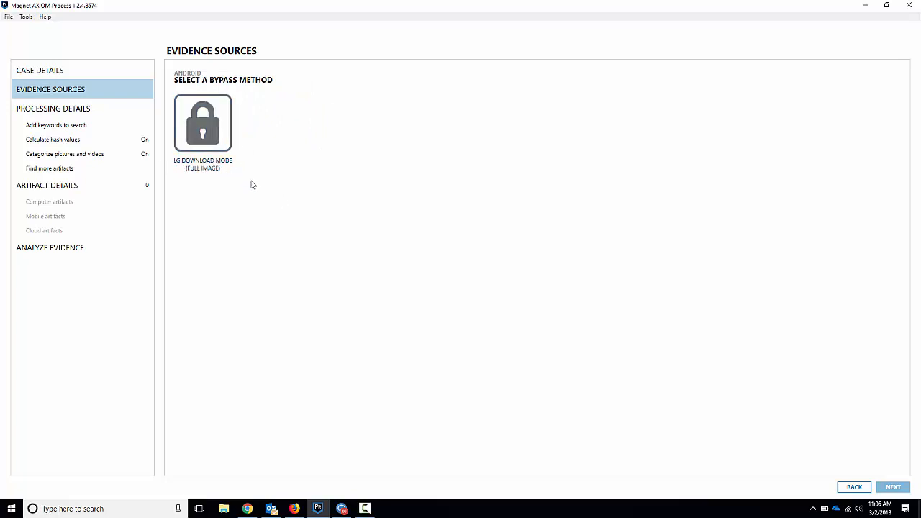
Choose LG Download Mode (Full Image) to reach the device setup instructions.
click(202, 124)
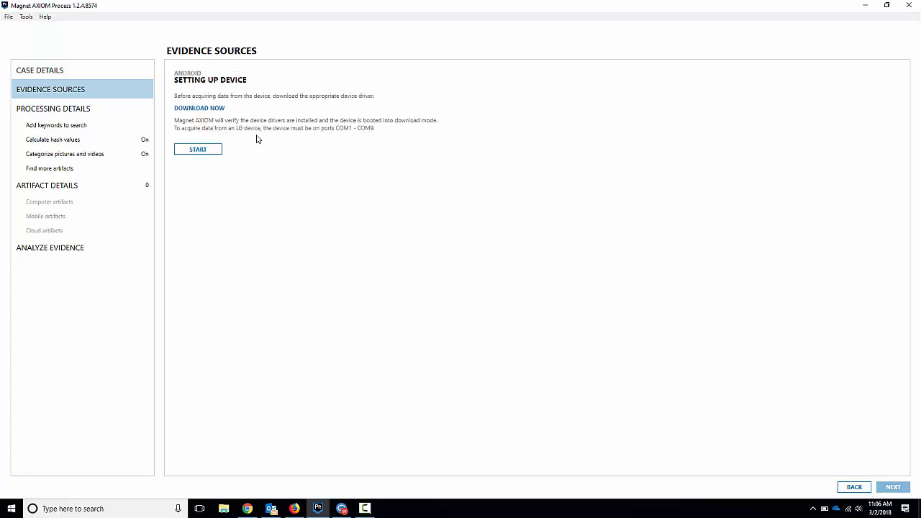
mouse_move(357, 128)
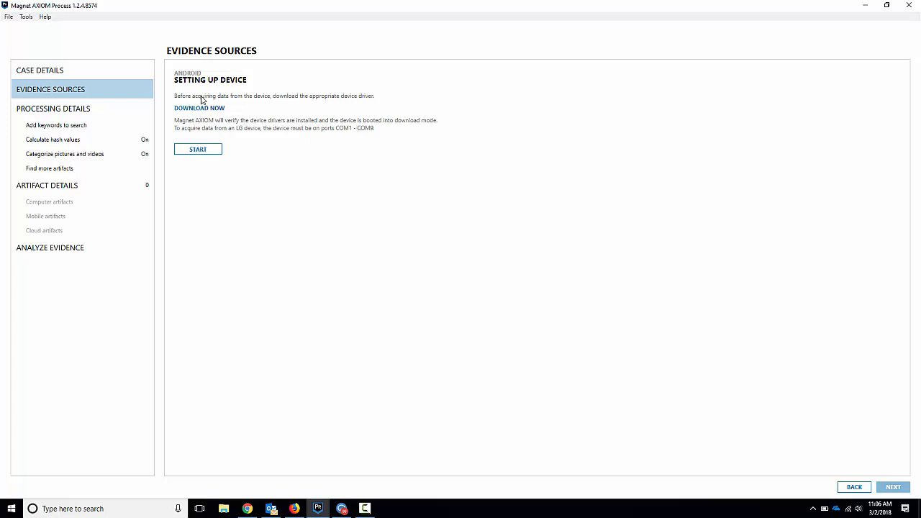
mouse_move(209, 100)
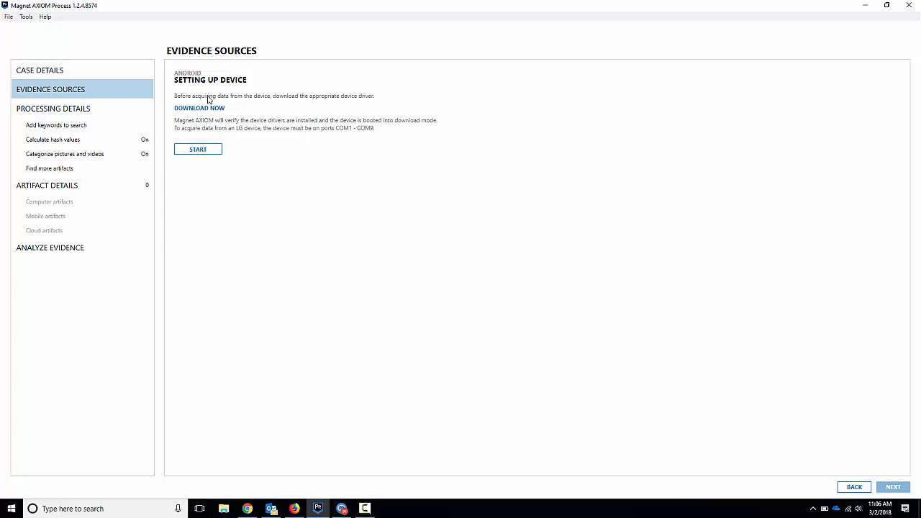
mouse_move(198, 115)
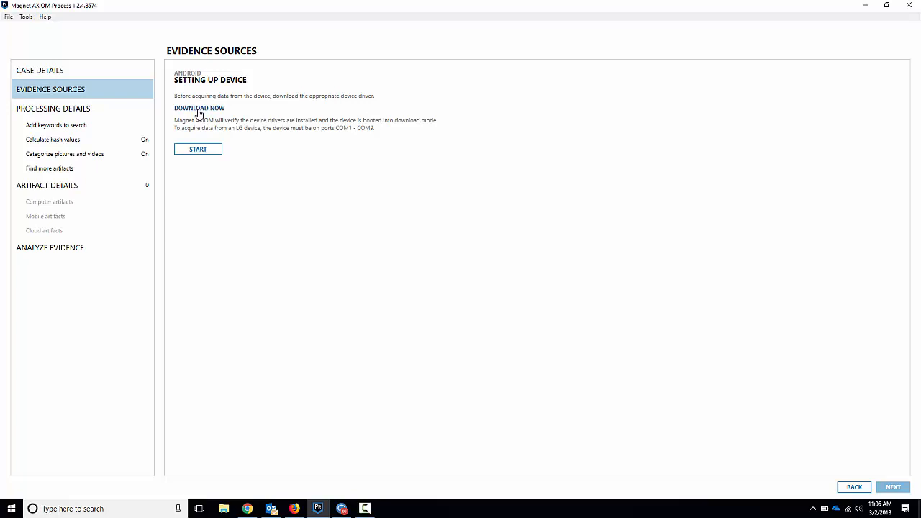
mouse_move(201, 112)
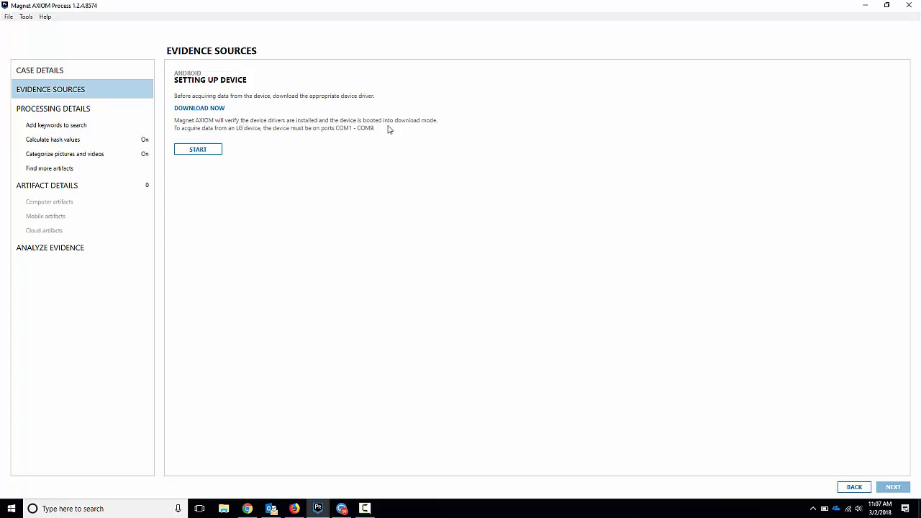
mouse_move(265, 127)
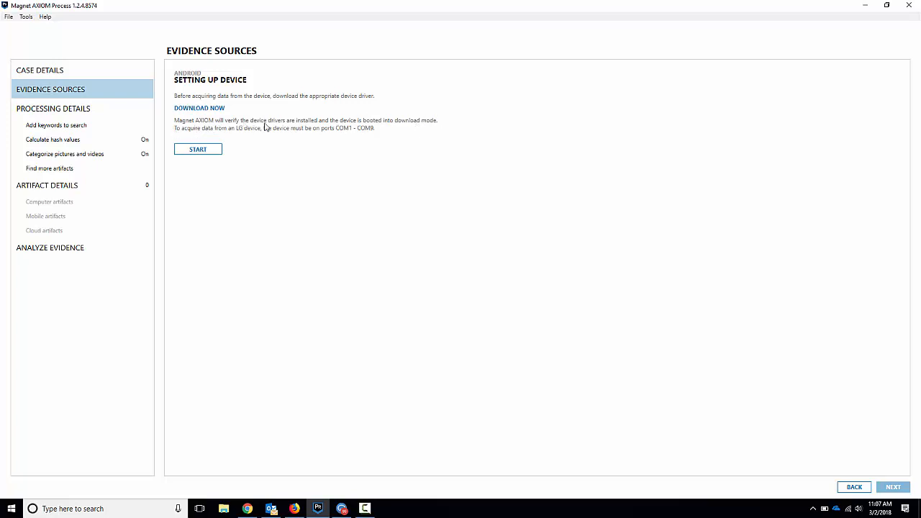
mouse_move(315, 136)
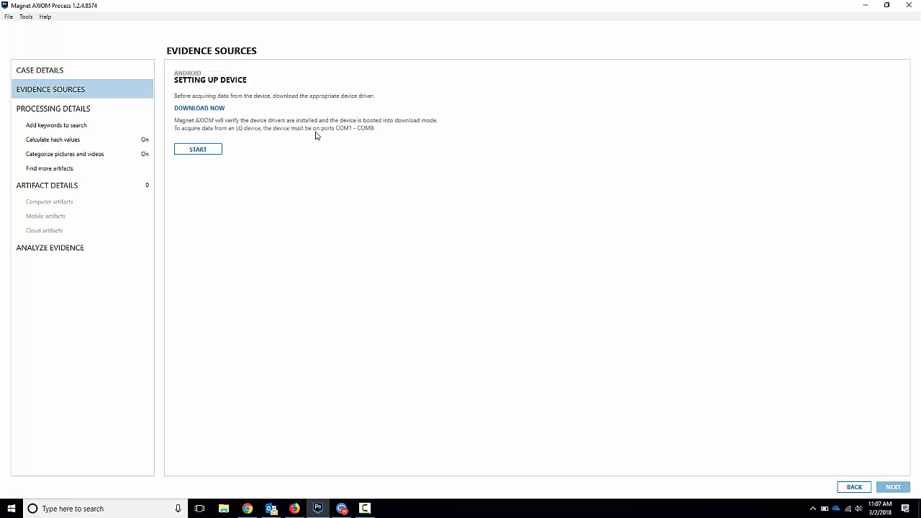
mouse_move(335, 147)
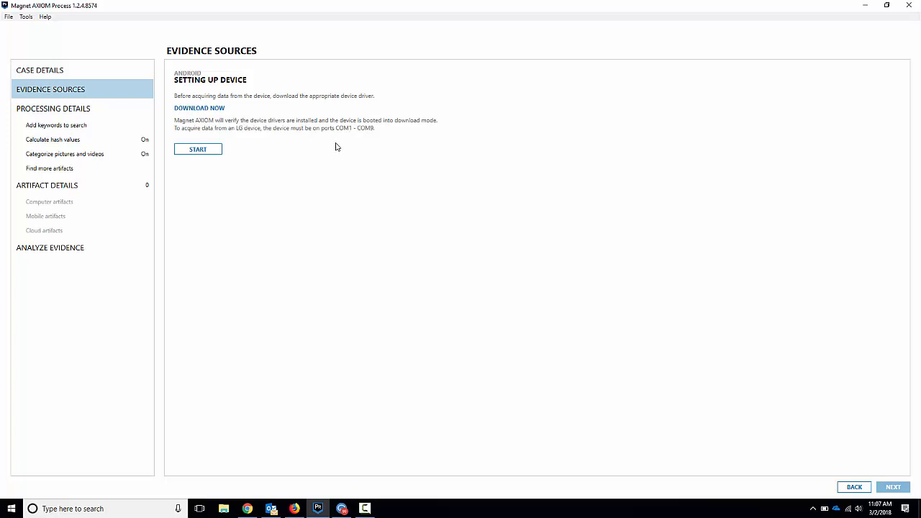
mouse_move(331, 139)
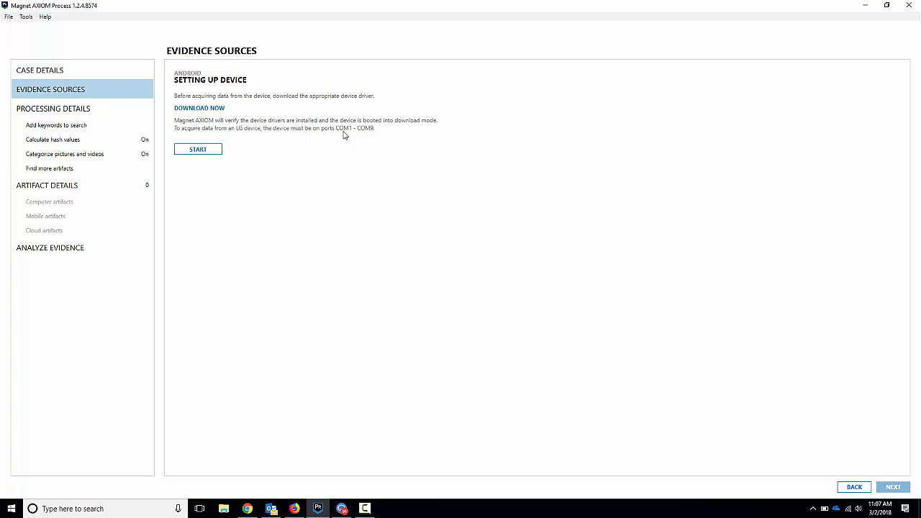
mouse_move(386, 133)
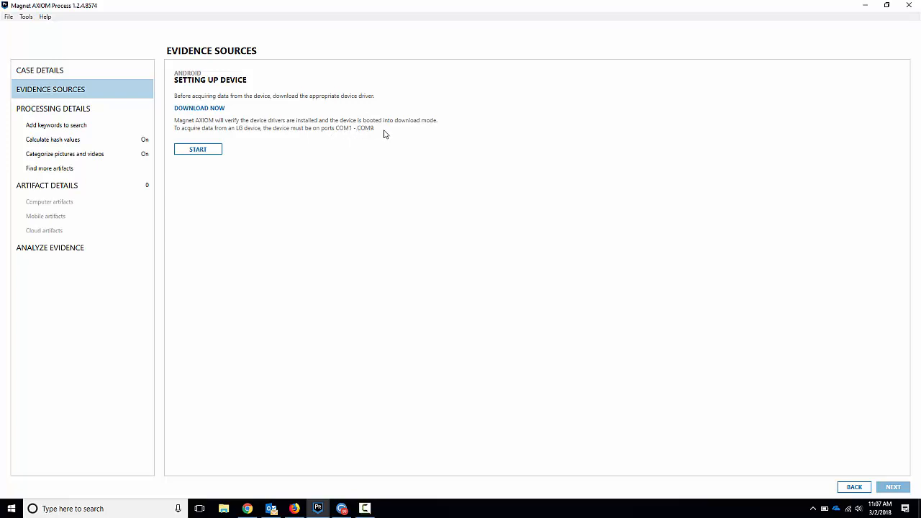
mouse_move(375, 135)
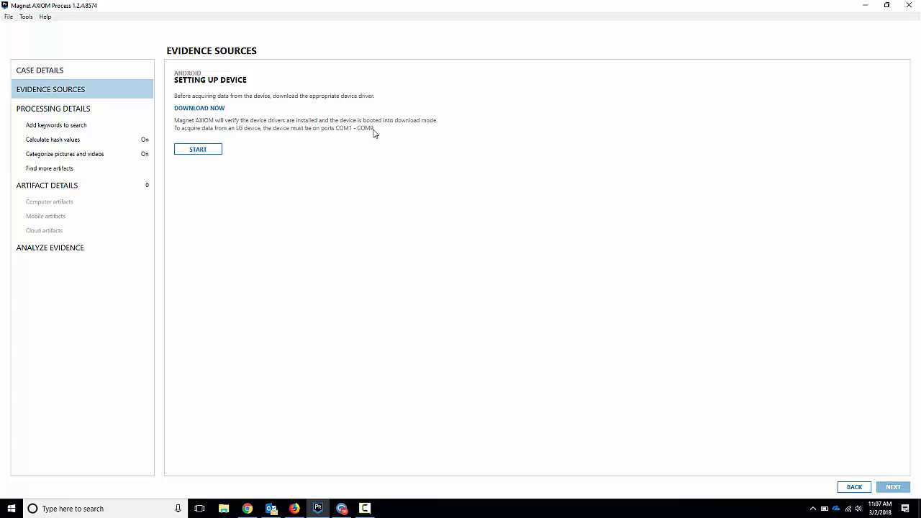
mouse_move(332, 167)
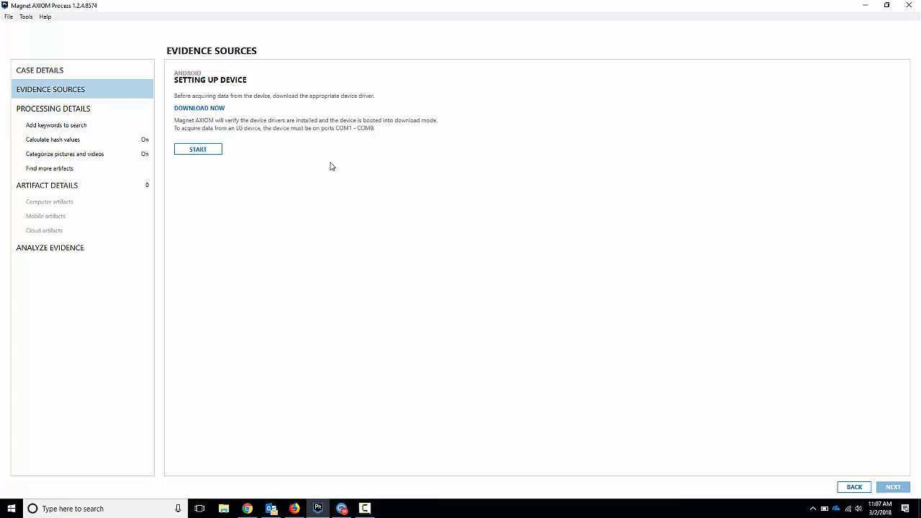
Start the setup walkthrough and confirm the USB cable is unplugged and the phone is off.
click(199, 148)
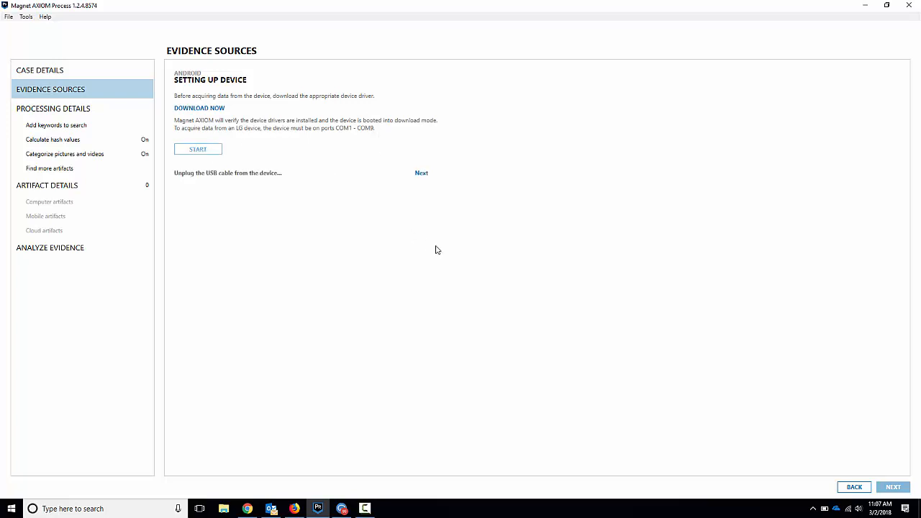
mouse_move(268, 182)
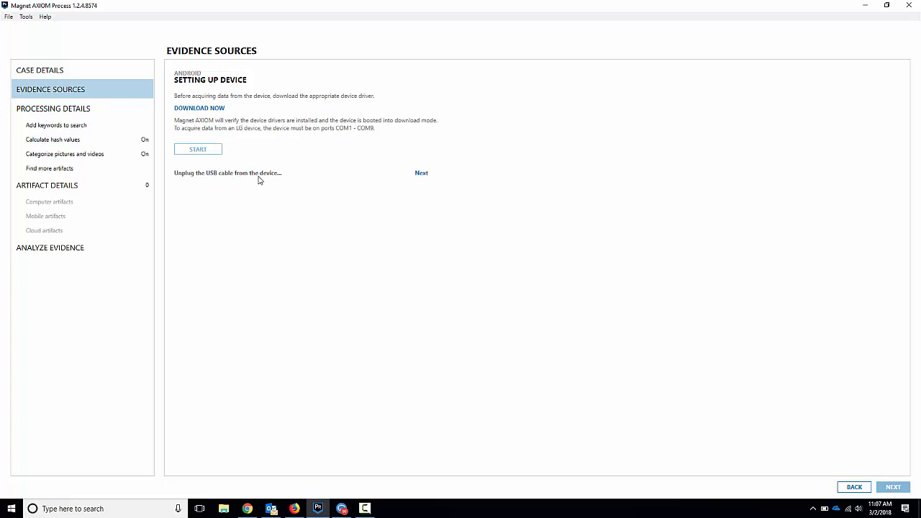
click(420, 173)
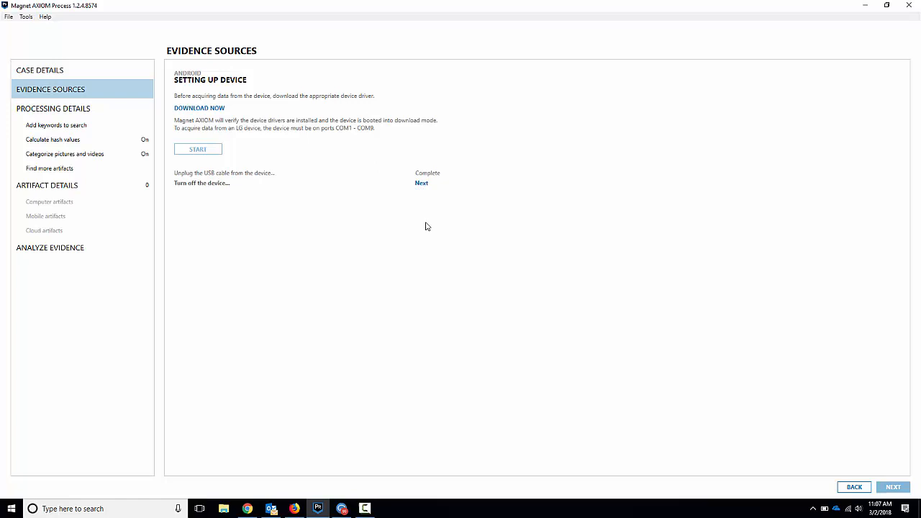
mouse_move(421, 219)
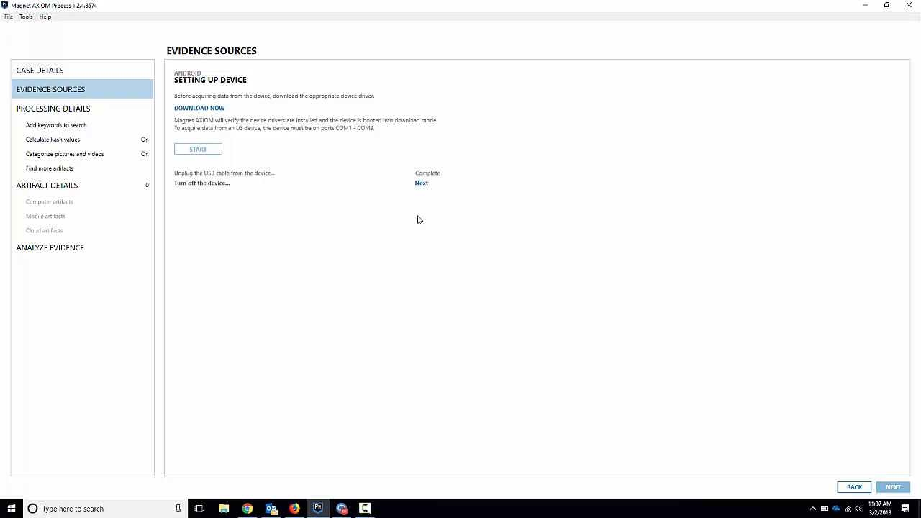
click(422, 183)
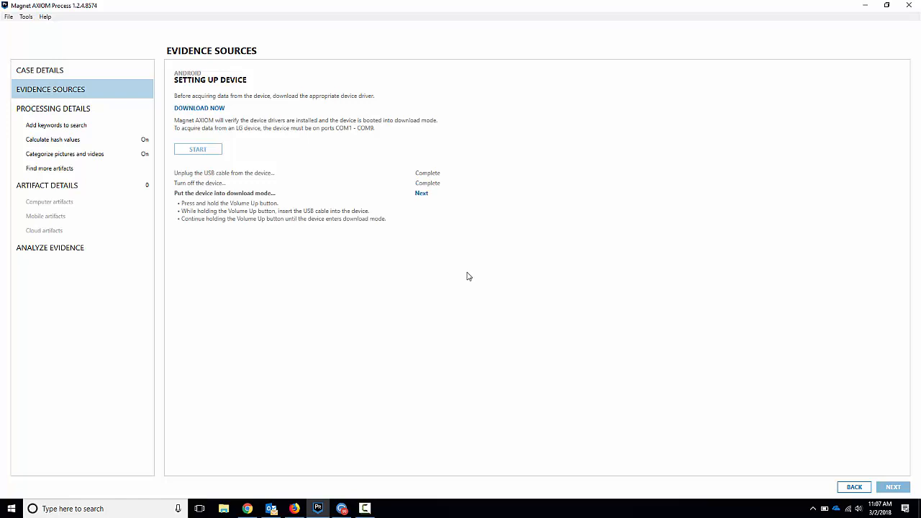
mouse_move(456, 276)
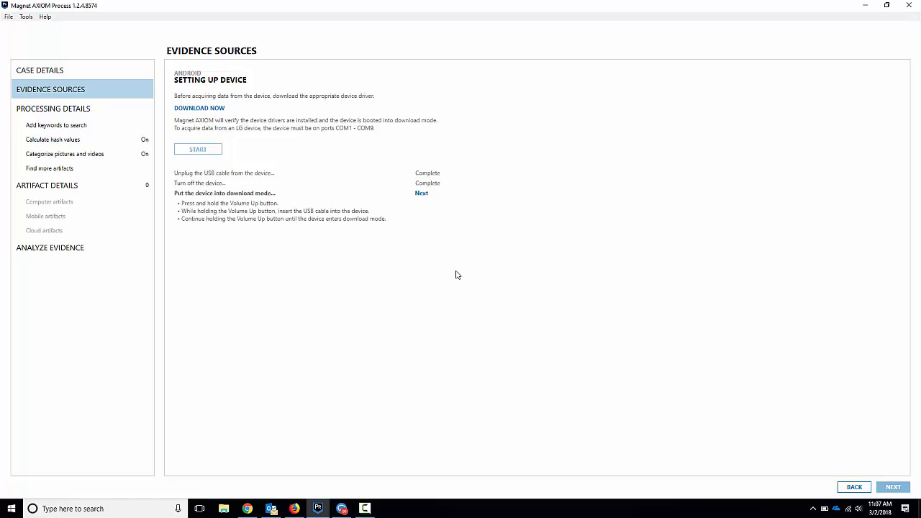
mouse_move(461, 270)
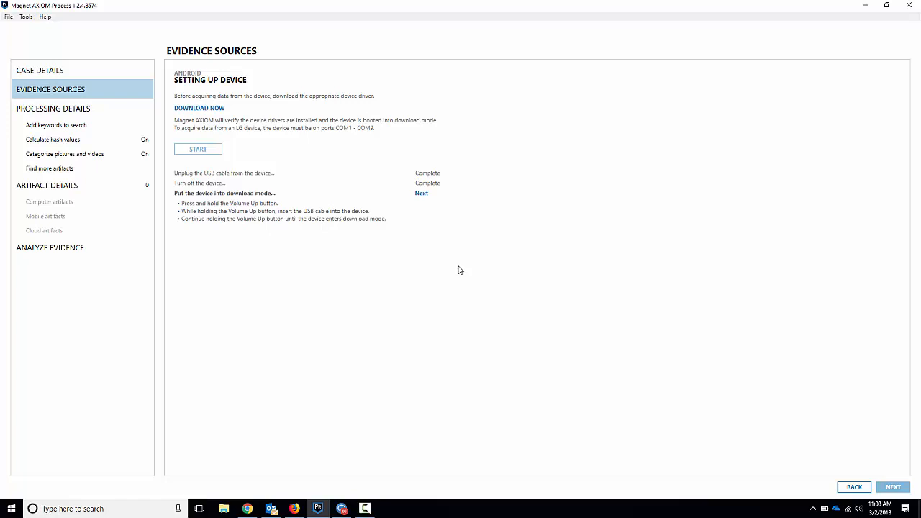
mouse_move(386, 92)
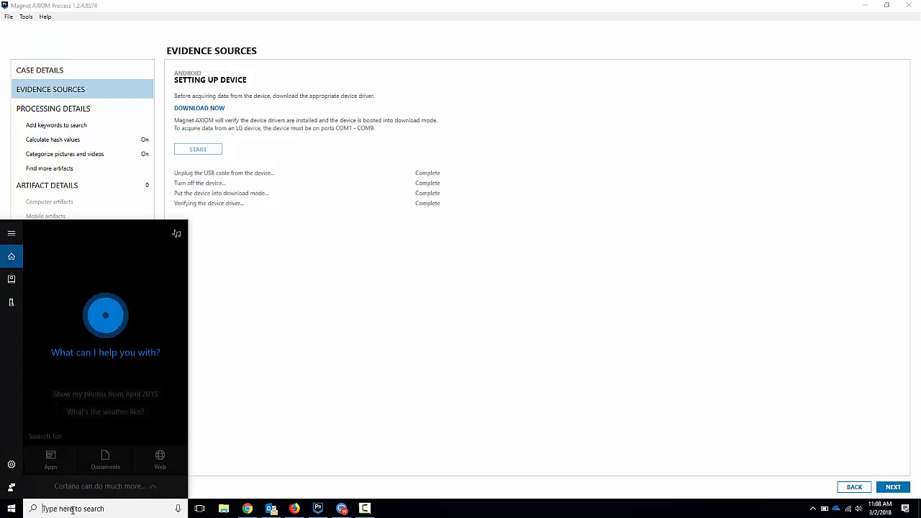
Launch Device Manager from search and expand the Ports (COM & LPT) category.
text(device manager)
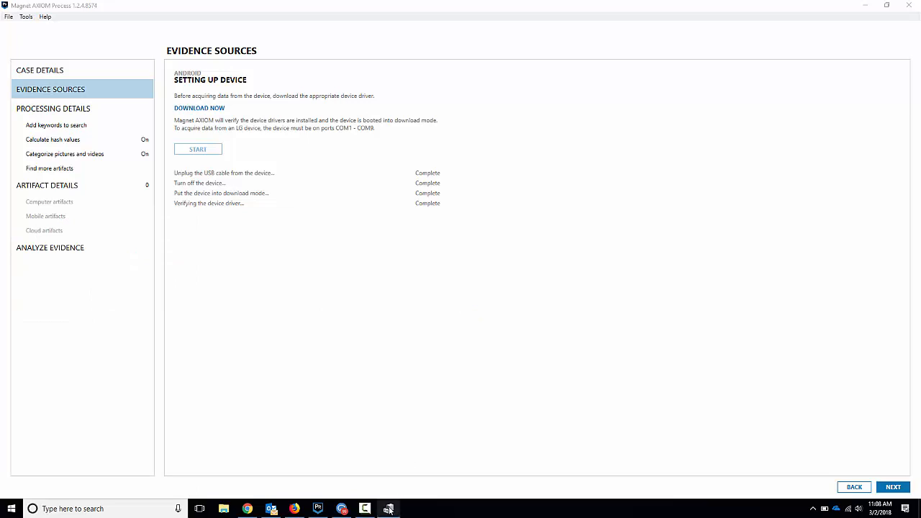
click(389, 510)
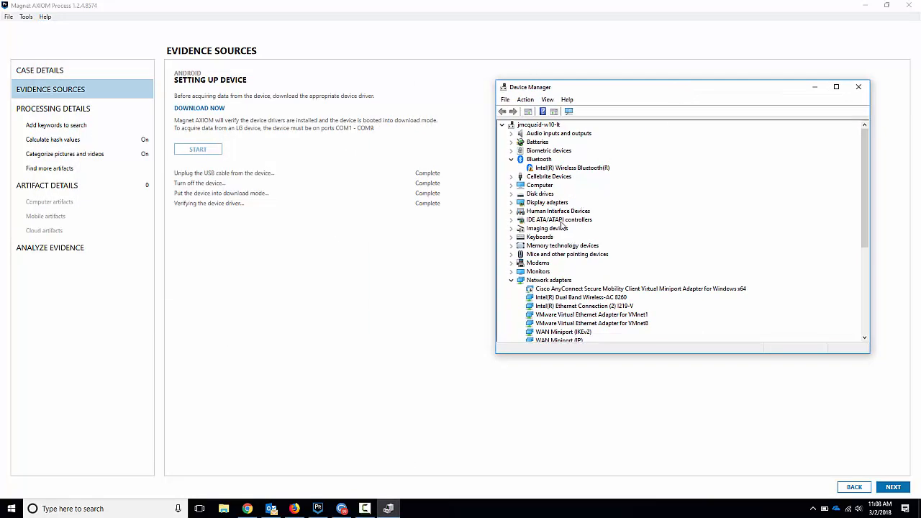
scroll(down, 3)
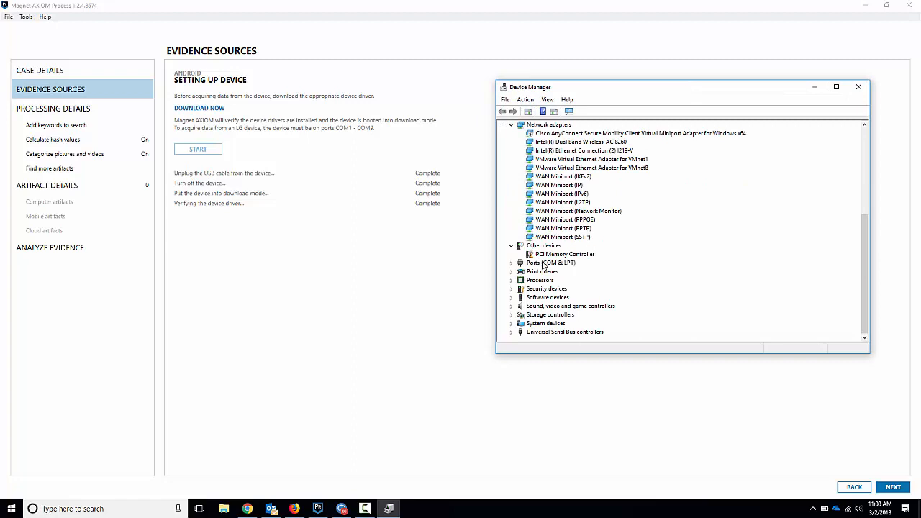
click(511, 262)
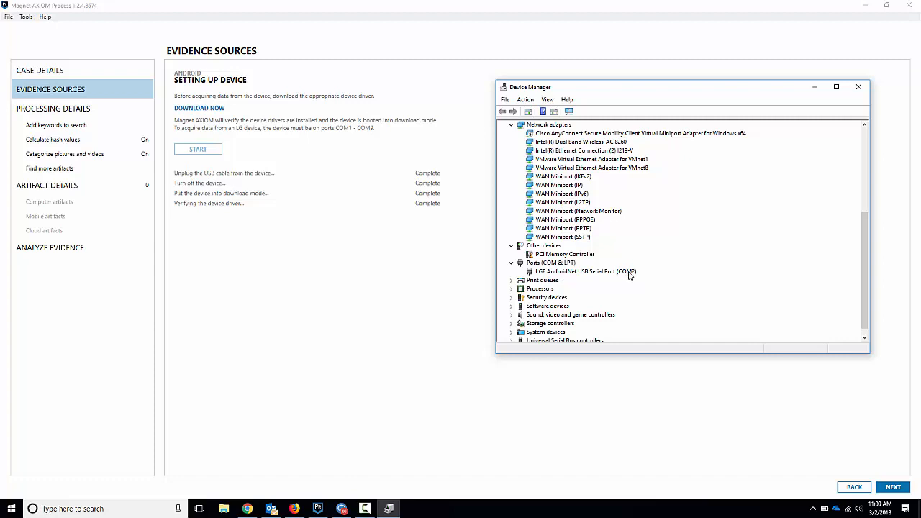
Check the LGE AndroidNet serial port's advanced settings, confirm COM2 and cancel without changes.
right_click(583, 270)
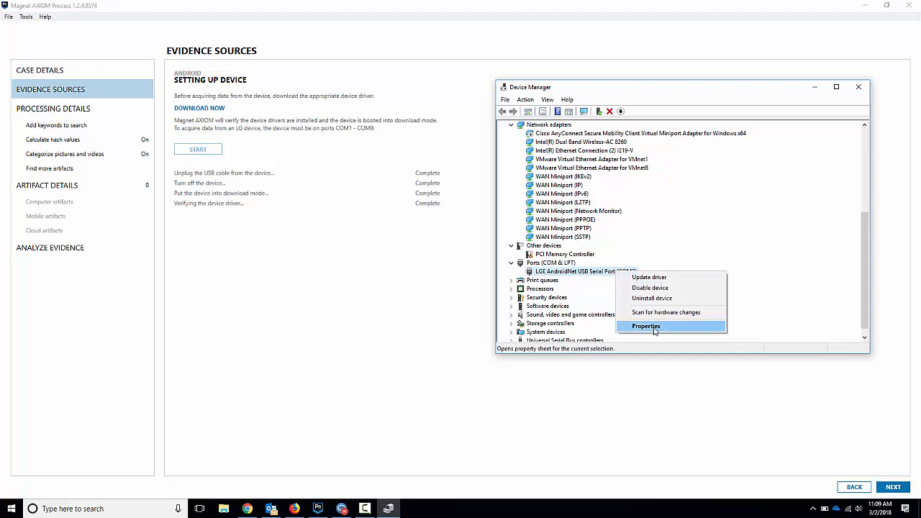
click(645, 325)
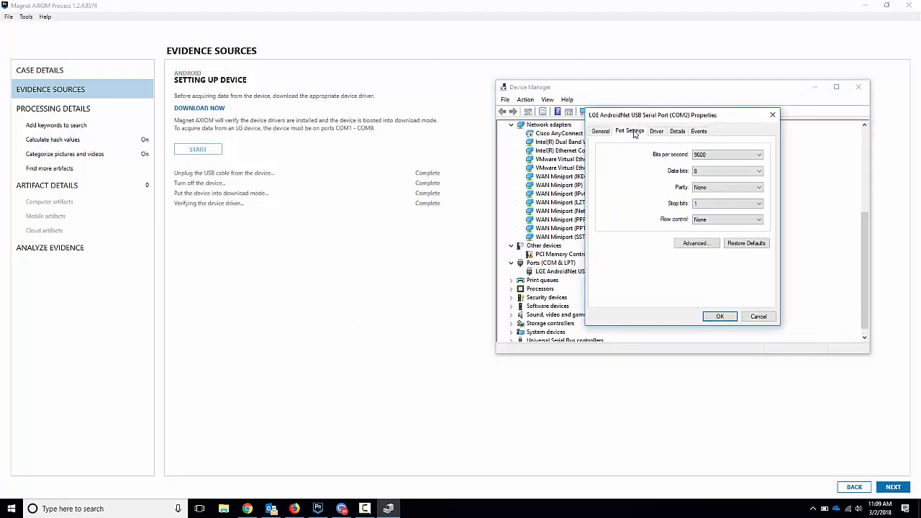
click(695, 241)
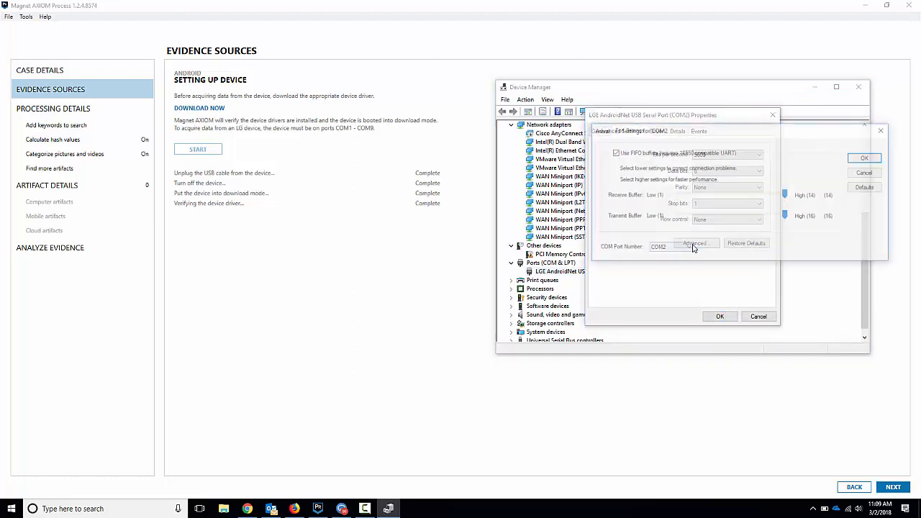
click(685, 248)
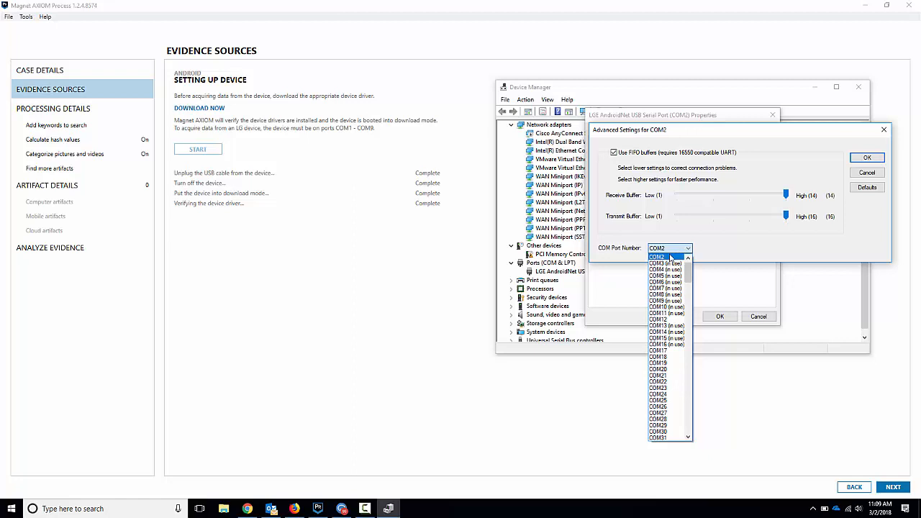
click(656, 256)
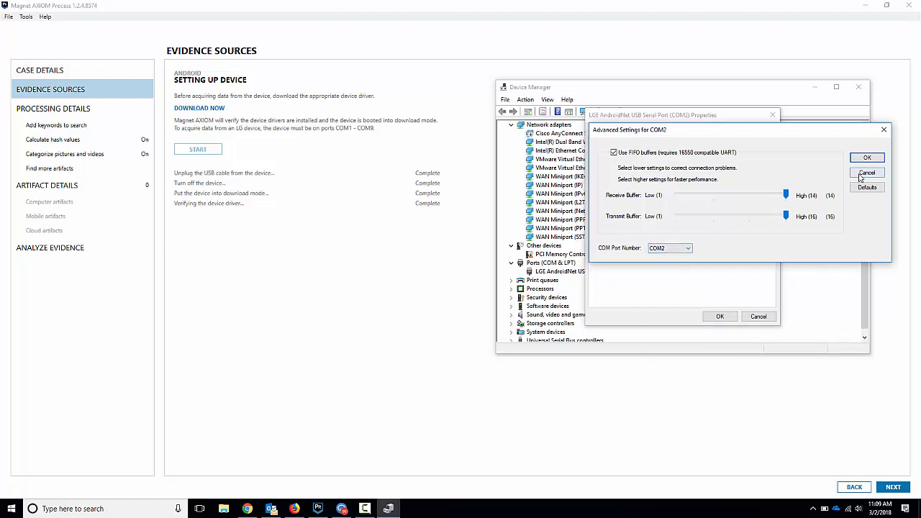
click(867, 173)
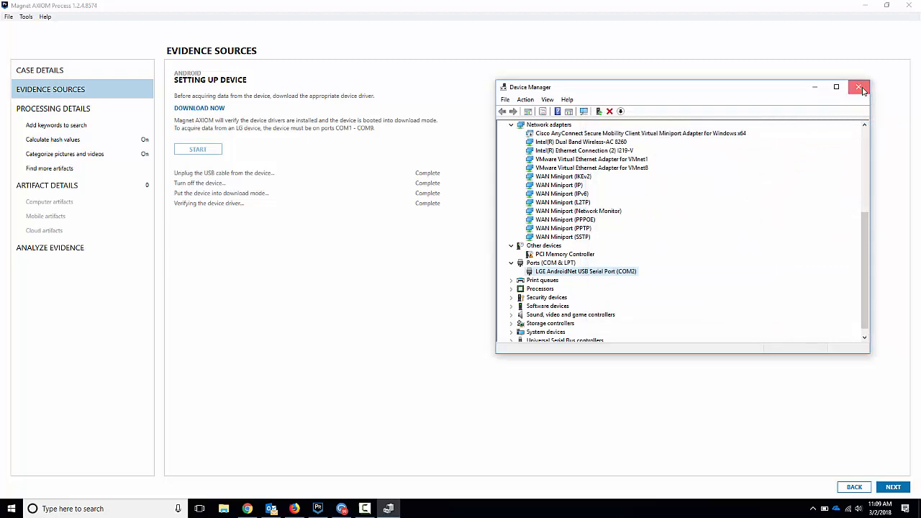
Close Device Manager and continue with the detected LG-H901 on COM2 to image type selection.
click(861, 88)
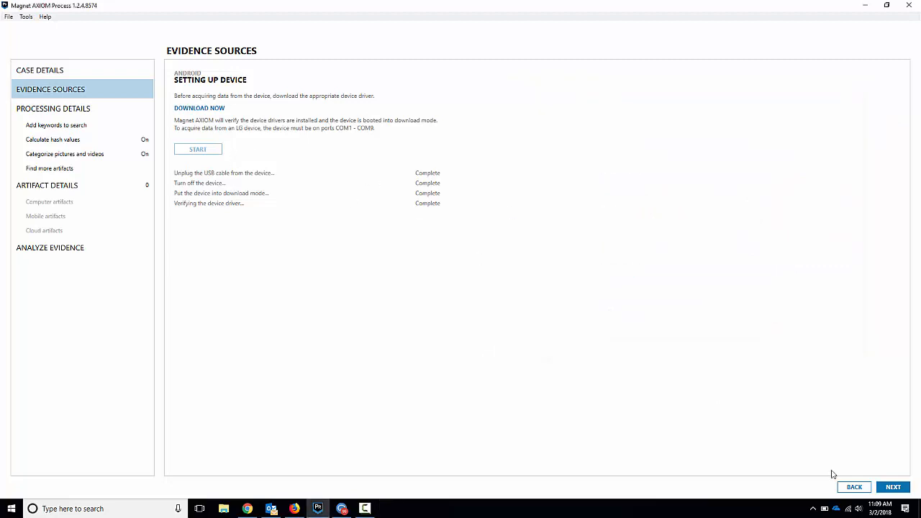
click(197, 148)
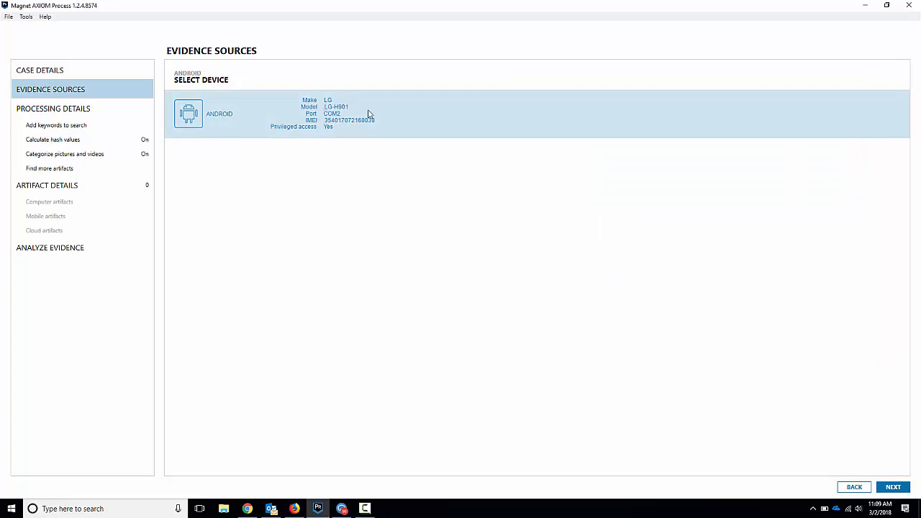
mouse_move(351, 114)
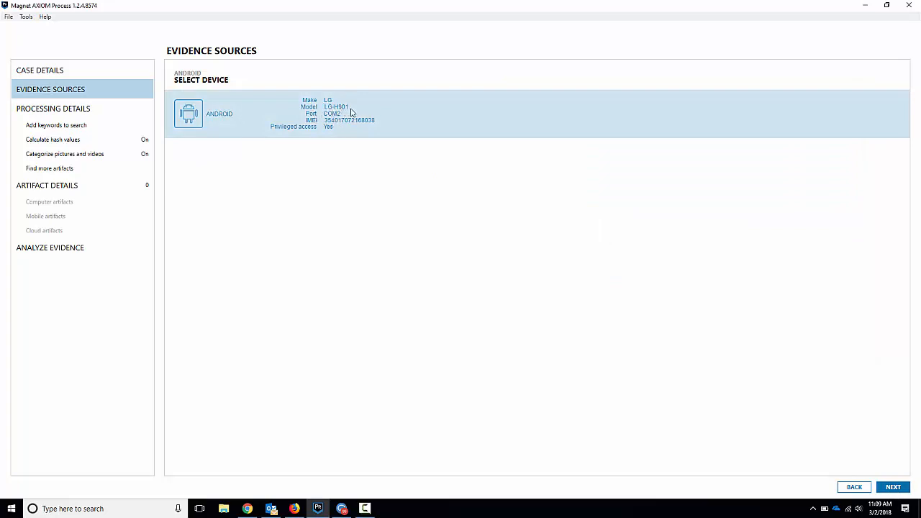
mouse_move(311, 134)
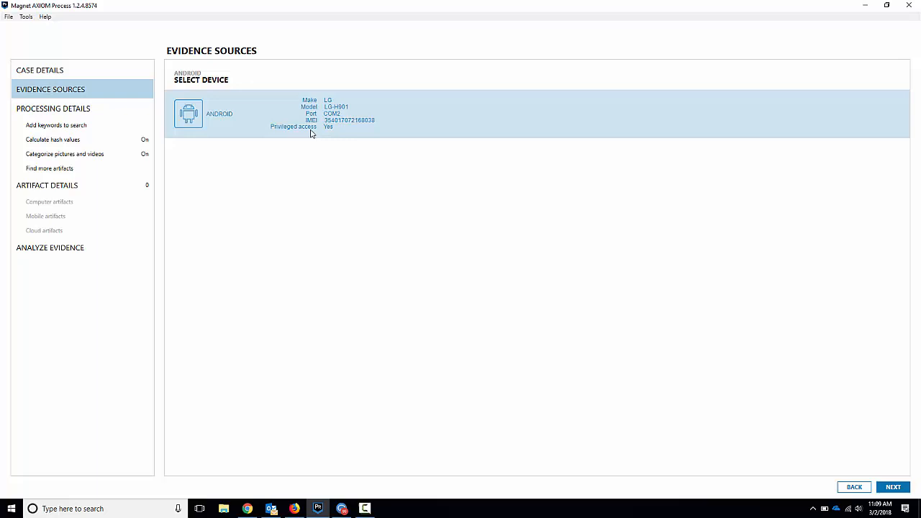
mouse_move(334, 131)
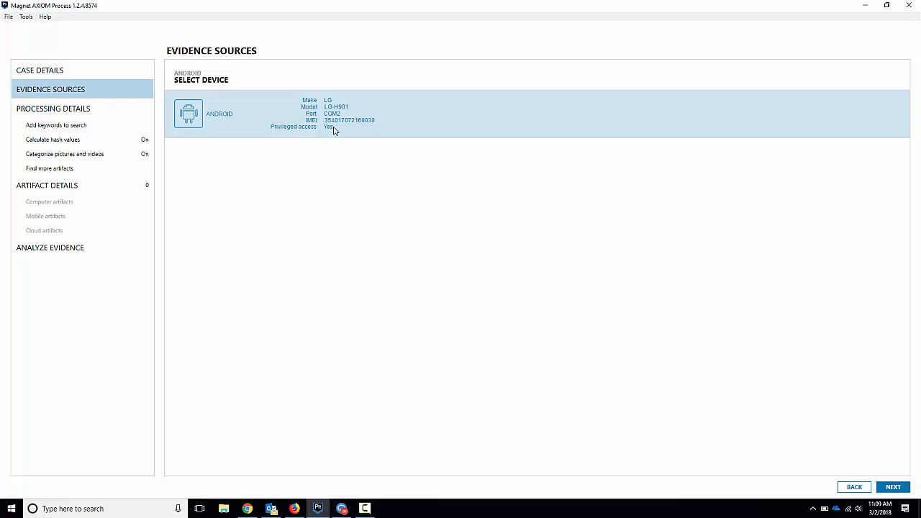
mouse_move(332, 135)
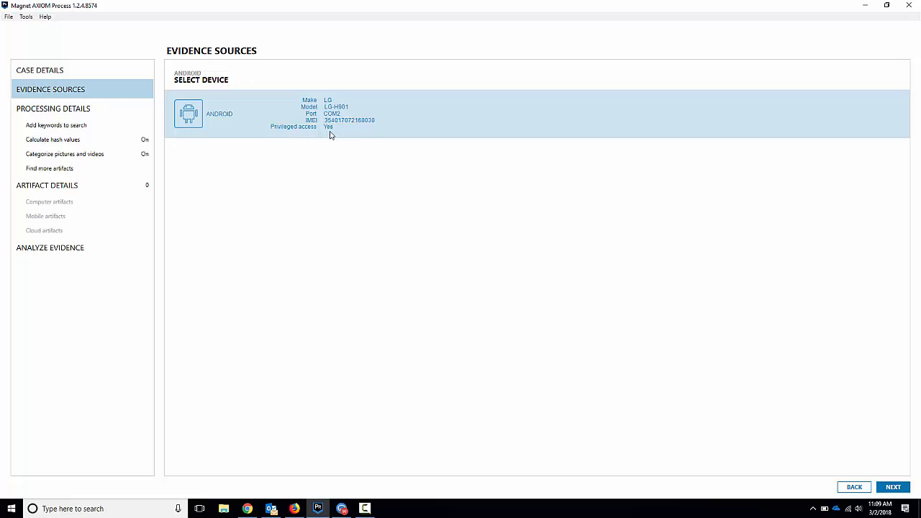
click(893, 487)
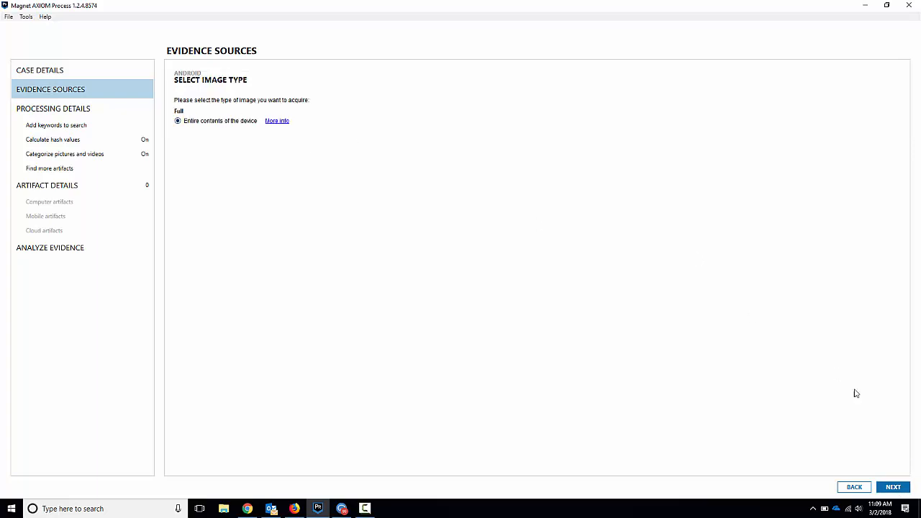
Add a Full image of the LG-H901 to the case as an evidence source.
click(893, 487)
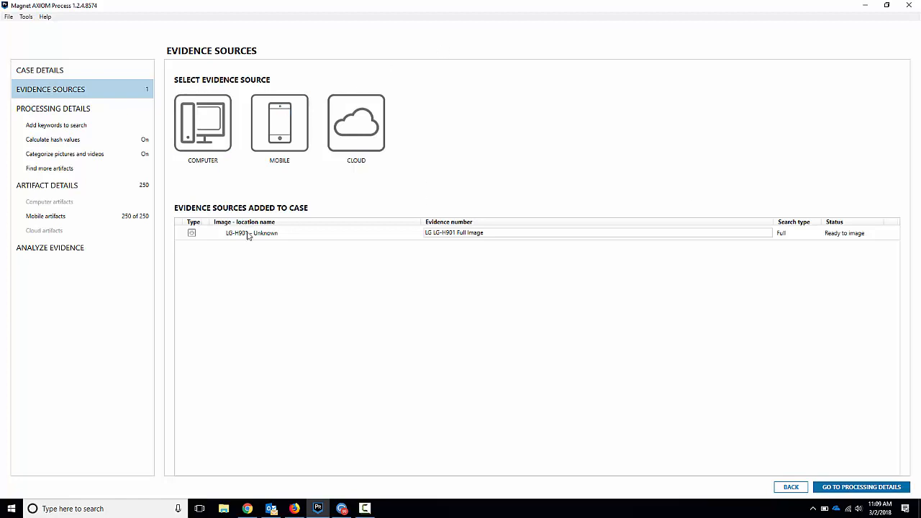
mouse_move(377, 215)
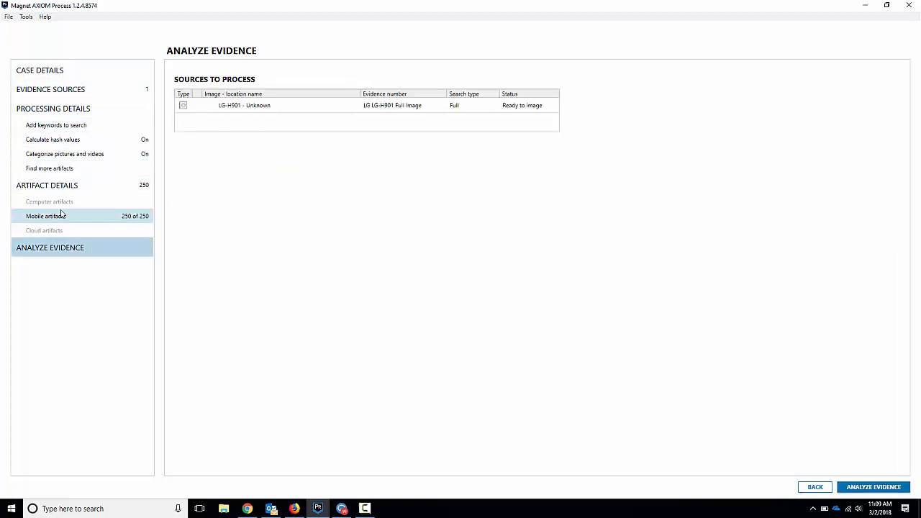
Select the LG-H901 full image source and start Analyze Evidence.
click(389, 105)
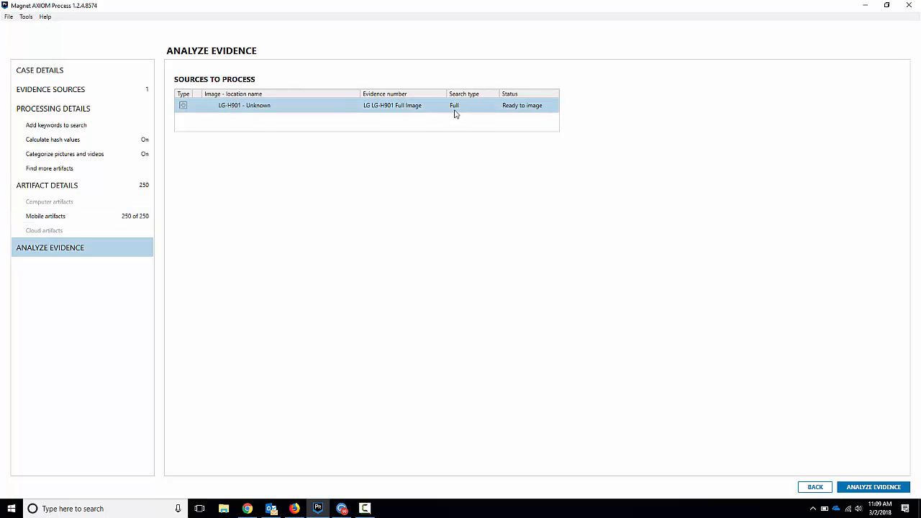
click(873, 486)
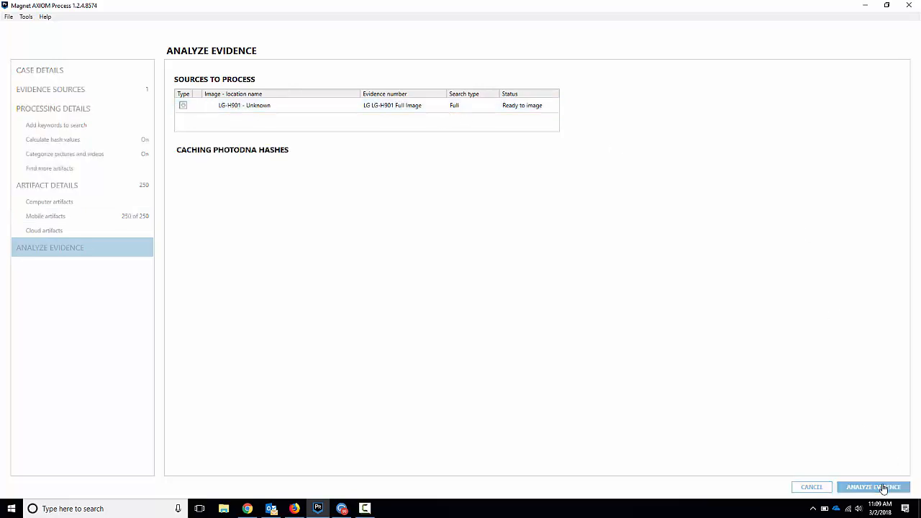
mouse_move(564, 282)
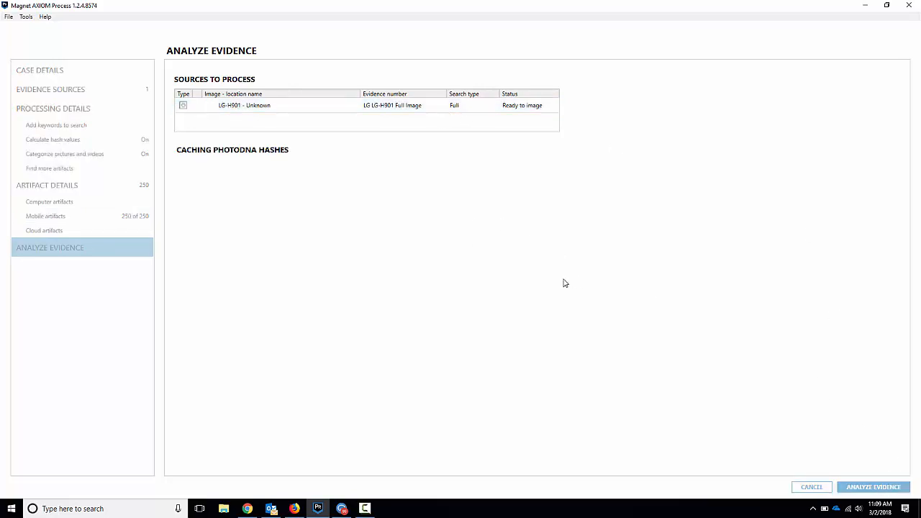